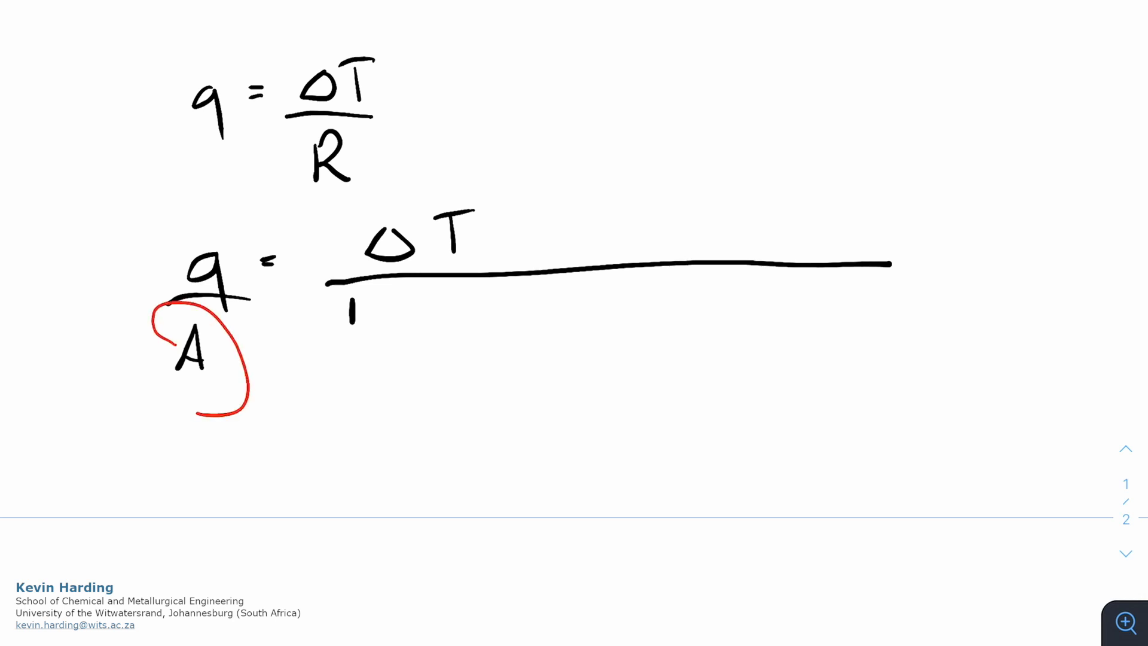
Step: Handwrite q/A = at the top of the fresh whiteboard page
left_click_drag(154, 321, 197, 411)
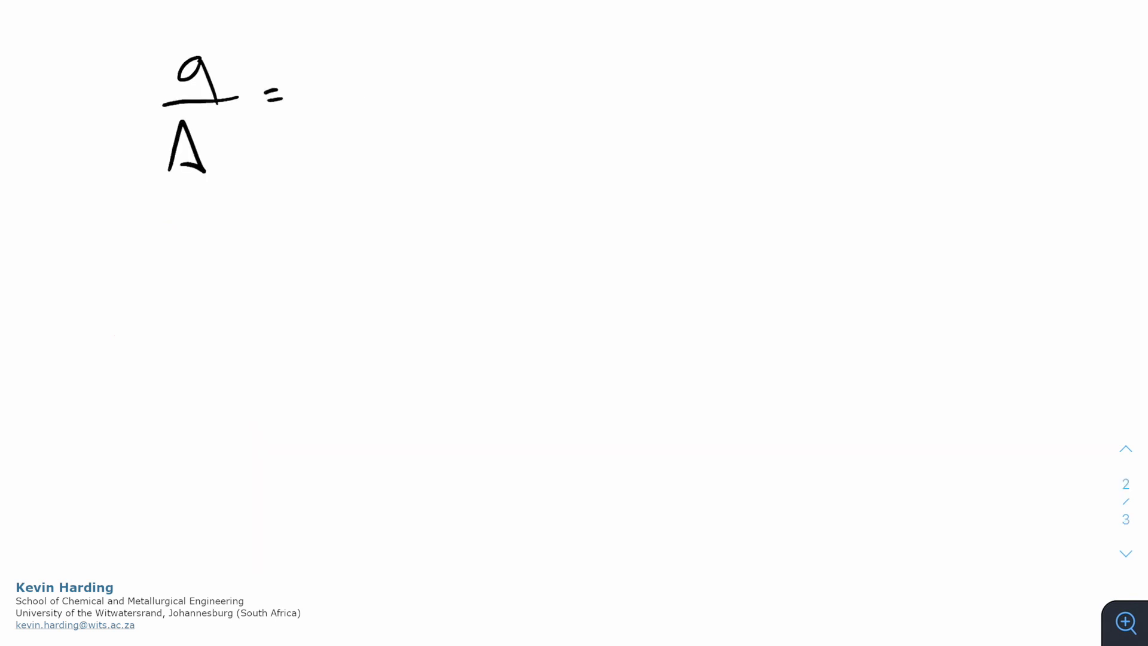
Step: Draw the first stroke of the right-hand side after the equals sign
left_click_drag(344, 80, 356, 73)
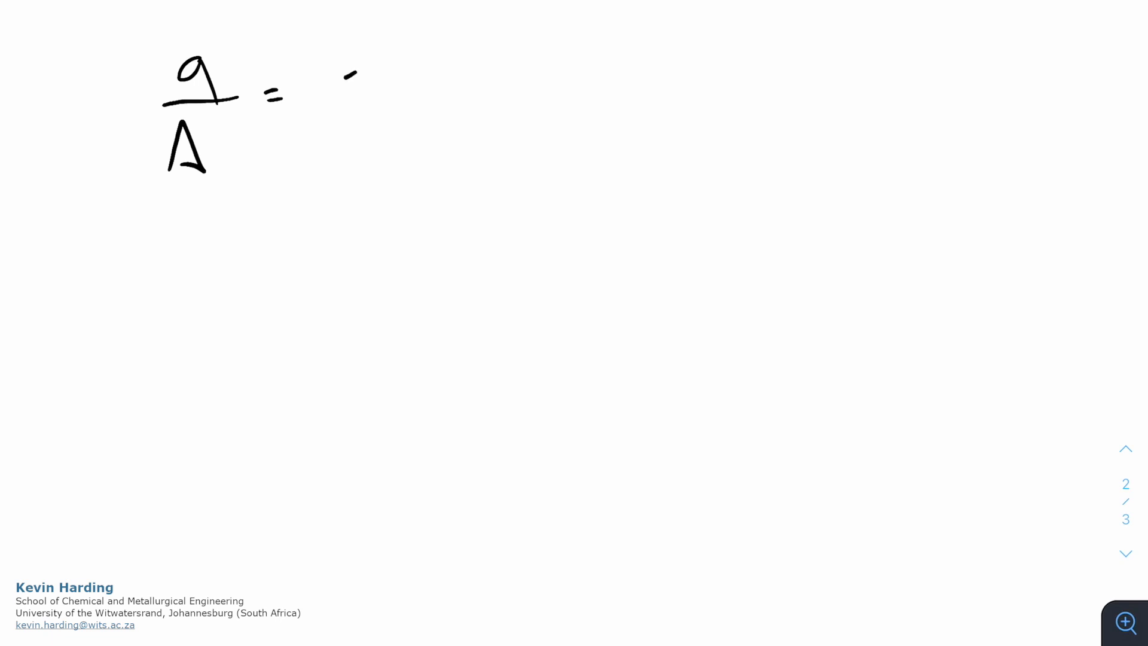